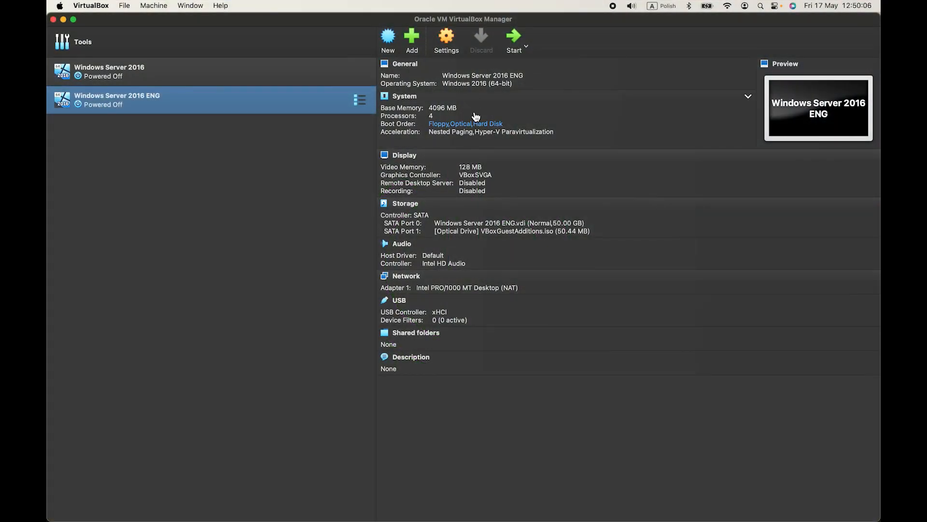
{"action": "mouse_move", "coordinate": [388, 37]}
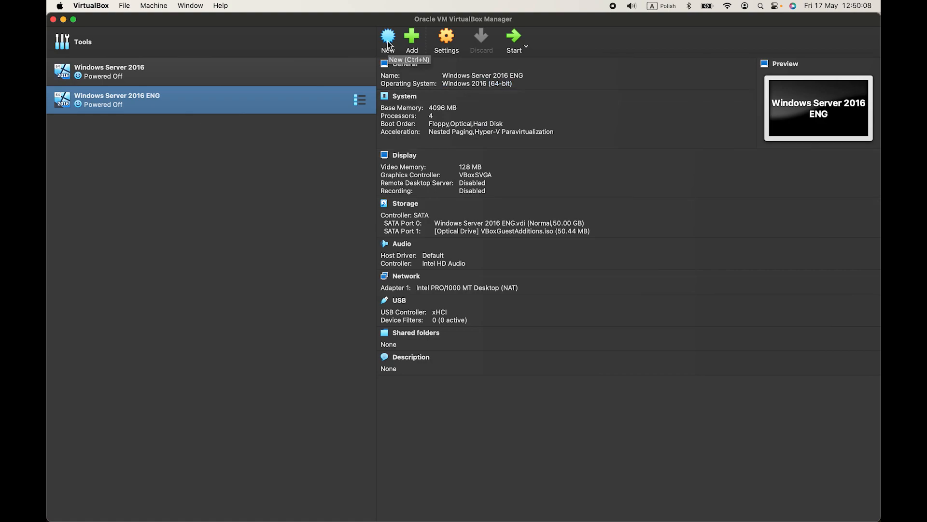
Name the new VM 'Ubuntu Server 22.04 LTS' and keep version Ubuntu (64-bit)
{"action": "left_click", "coordinate": [388, 37]}
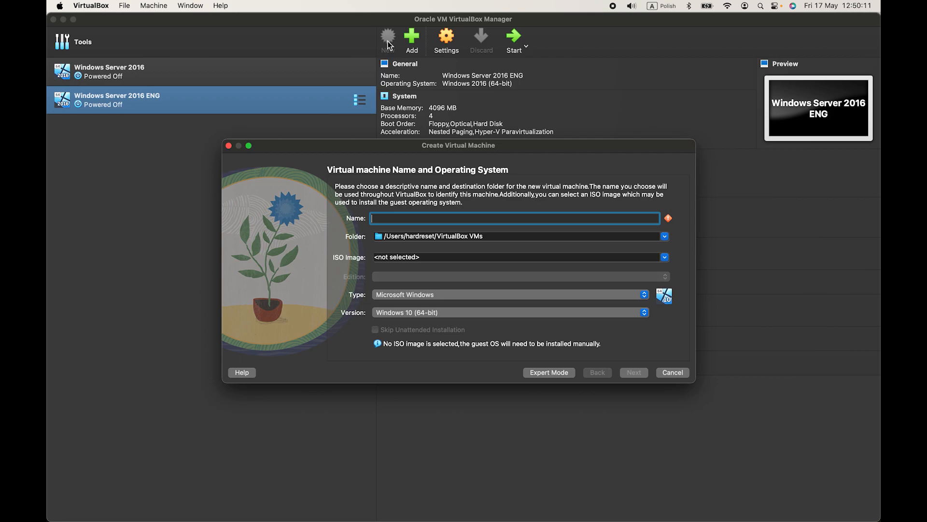
{"action": "type", "text": "Ubuntu Server"}
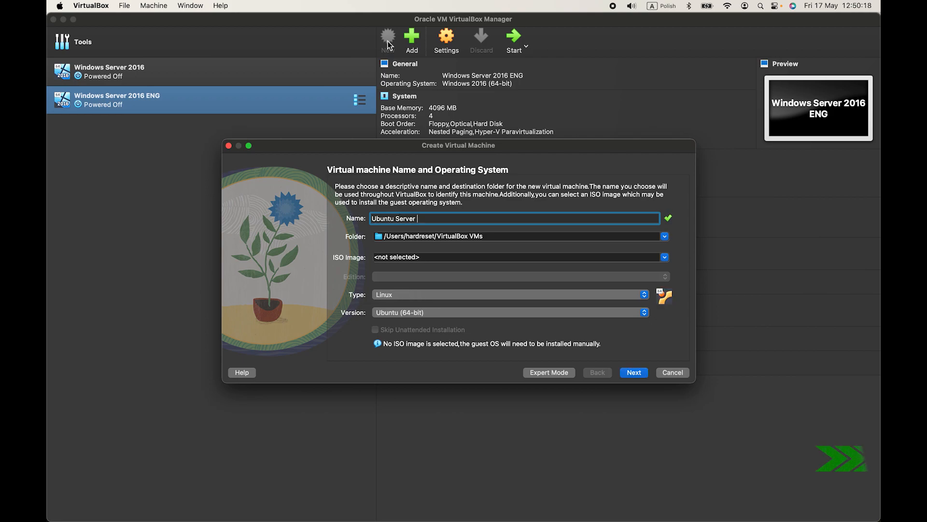
{"action": "type", "text": "22.04 LTS"}
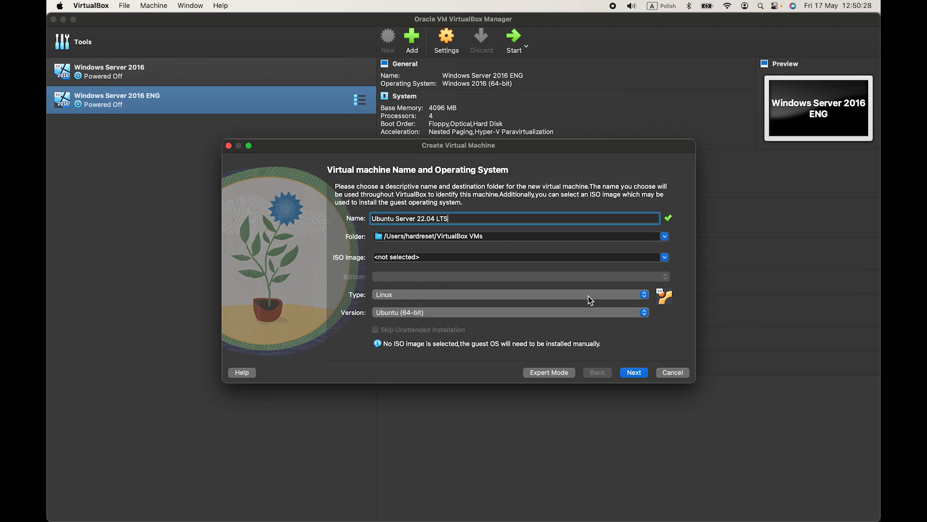
{"action": "mouse_move", "coordinate": [637, 302]}
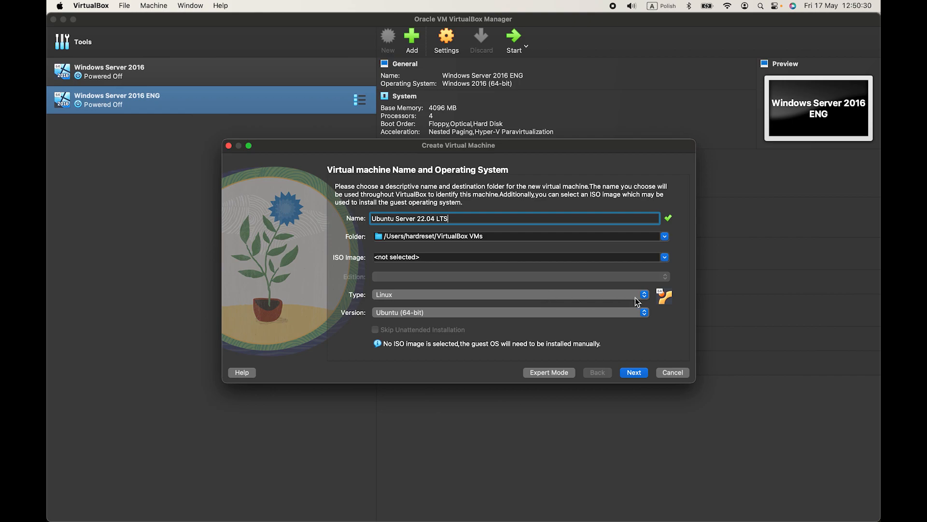
{"action": "left_click", "coordinate": [643, 294]}
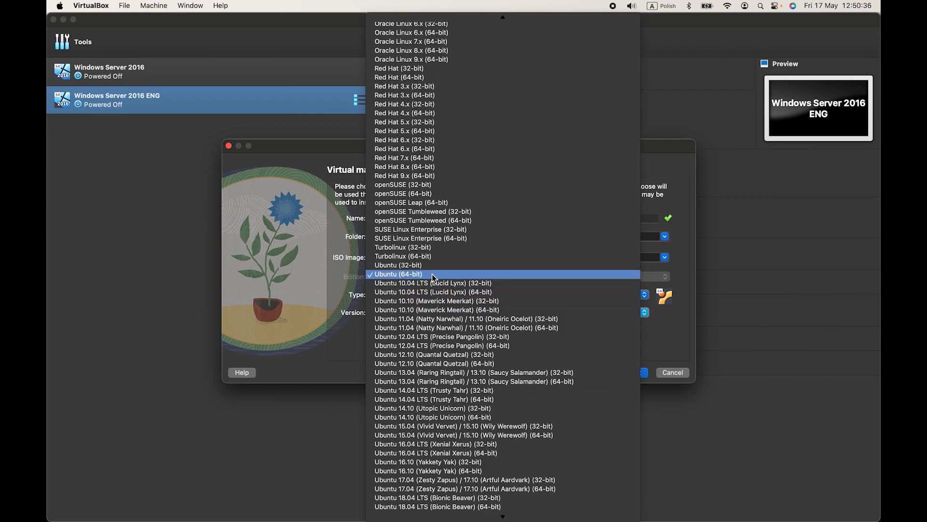
{"action": "left_click", "coordinate": [398, 274]}
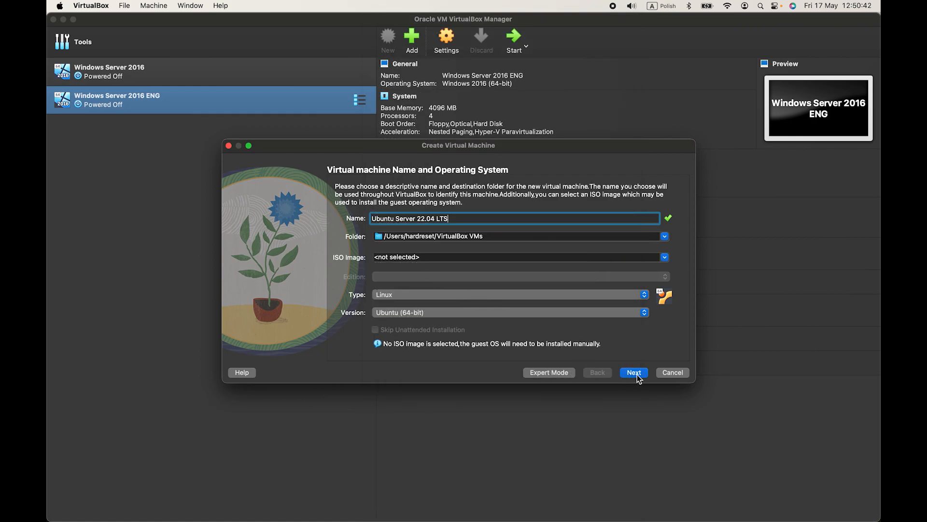
{"action": "mouse_move", "coordinate": [506, 277]}
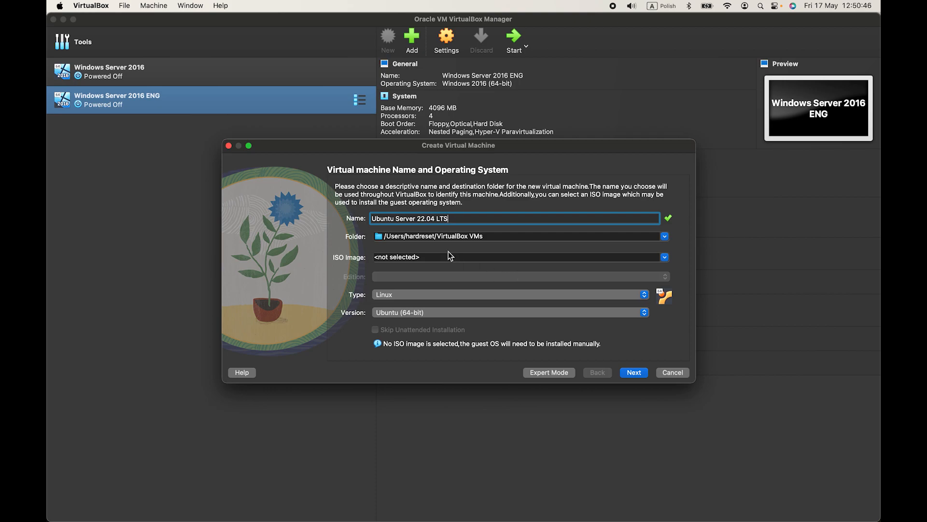
{"action": "mouse_move", "coordinate": [647, 247]}
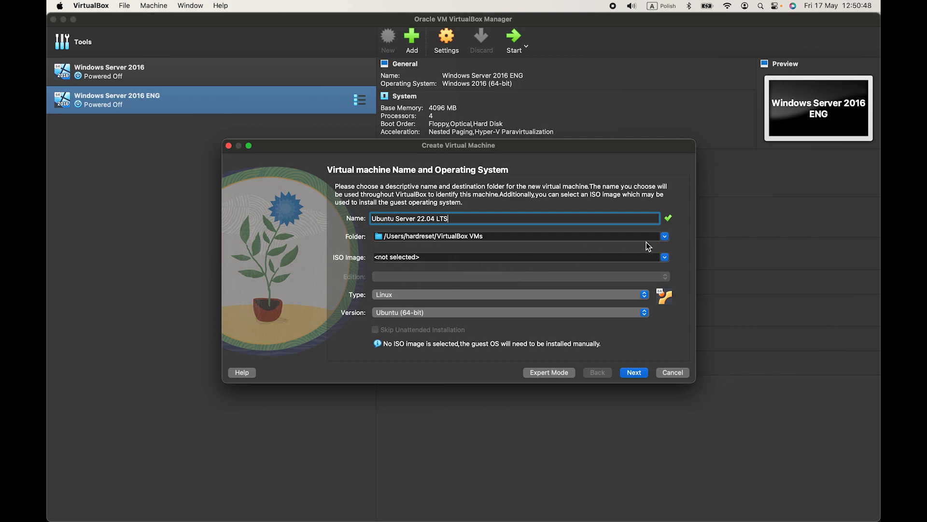
{"action": "mouse_move", "coordinate": [653, 286]}
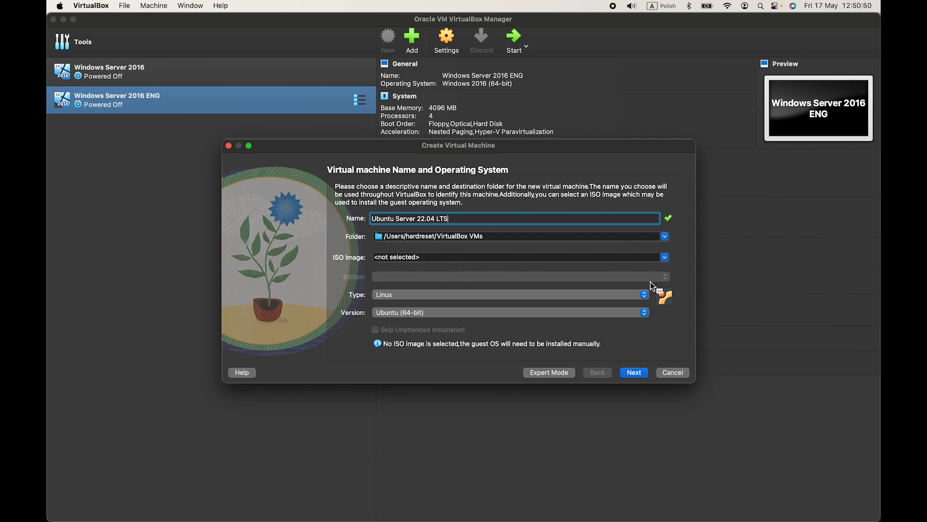
{"action": "mouse_move", "coordinate": [637, 370]}
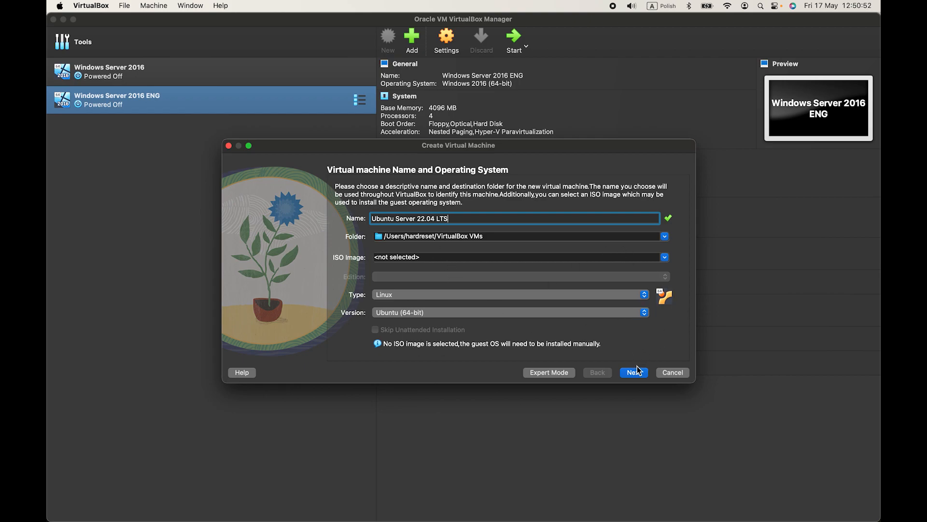
Set 2 processors, keep 2048 MB memory and the 25 GB disk, and finish the wizard
{"action": "left_click", "coordinate": [634, 372]}
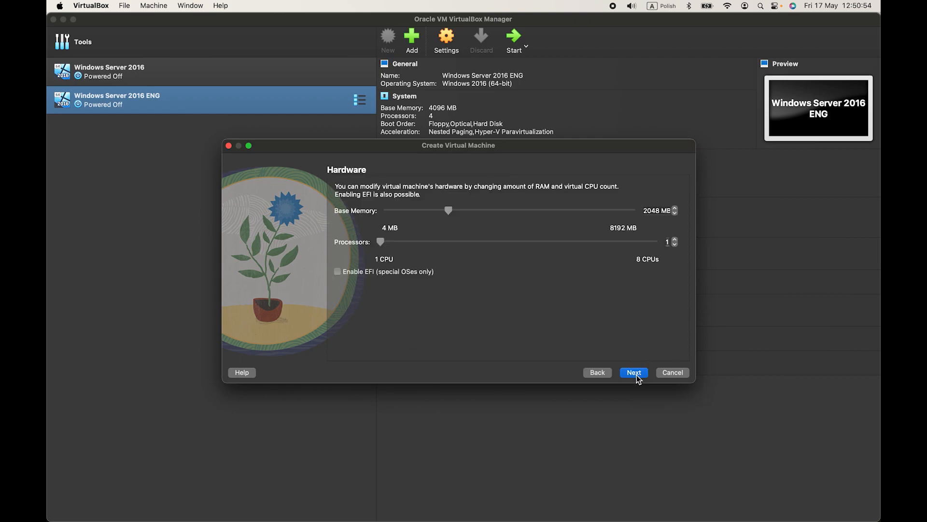
{"action": "mouse_move", "coordinate": [487, 214]}
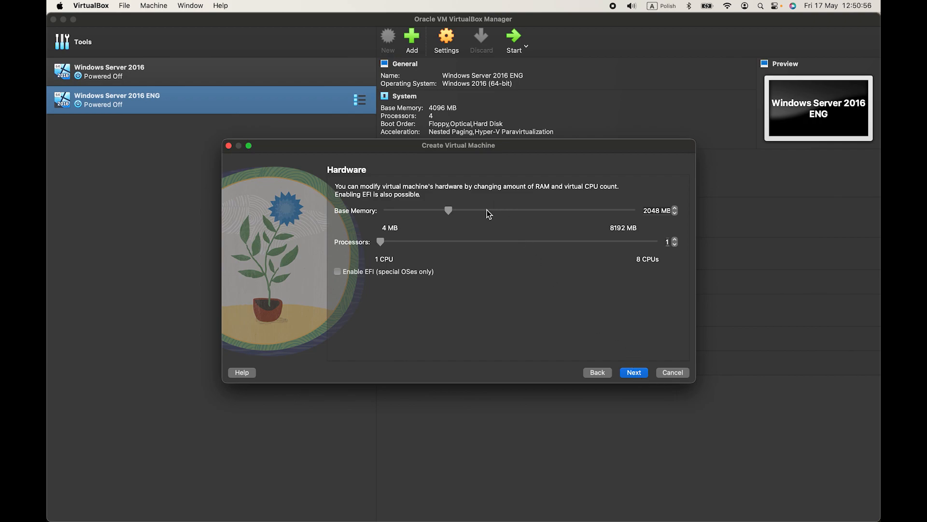
{"action": "mouse_move", "coordinate": [393, 197]}
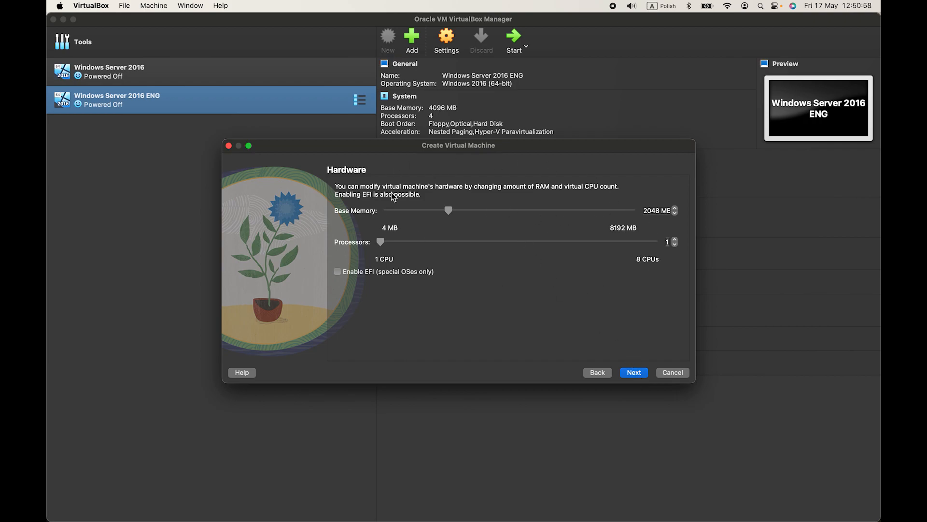
{"action": "mouse_move", "coordinate": [368, 265]}
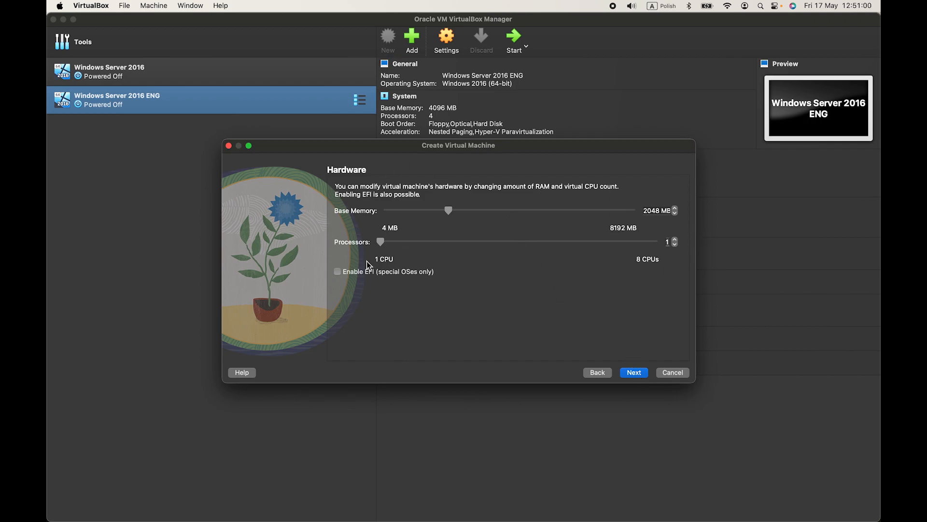
{"action": "mouse_move", "coordinate": [649, 206]}
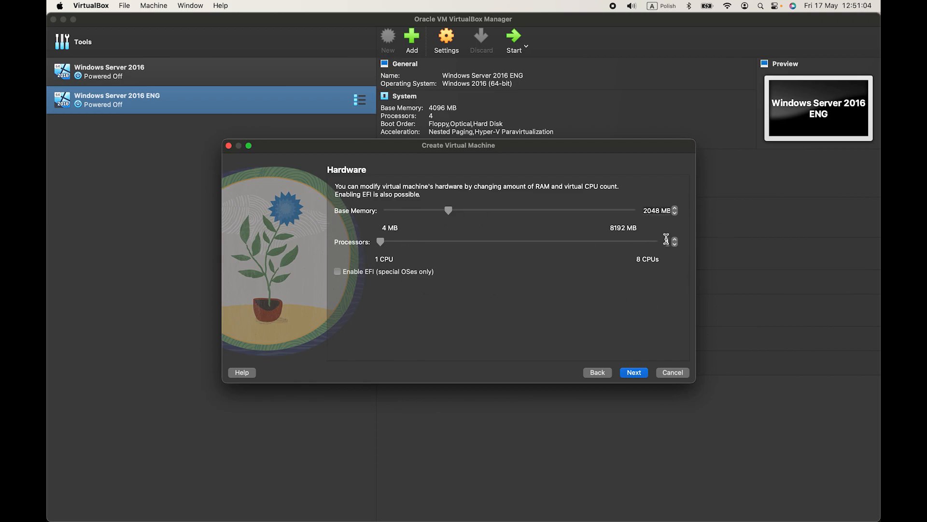
{"action": "left_click_drag", "start_coordinate": [667, 241], "coordinate": [380, 241]}
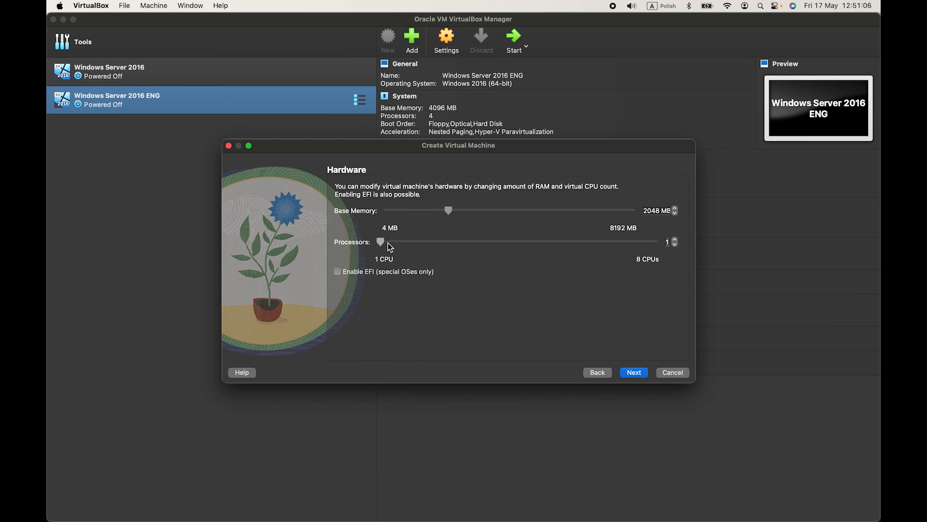
{"action": "left_click_drag", "start_coordinate": [380, 242], "coordinate": [419, 242]}
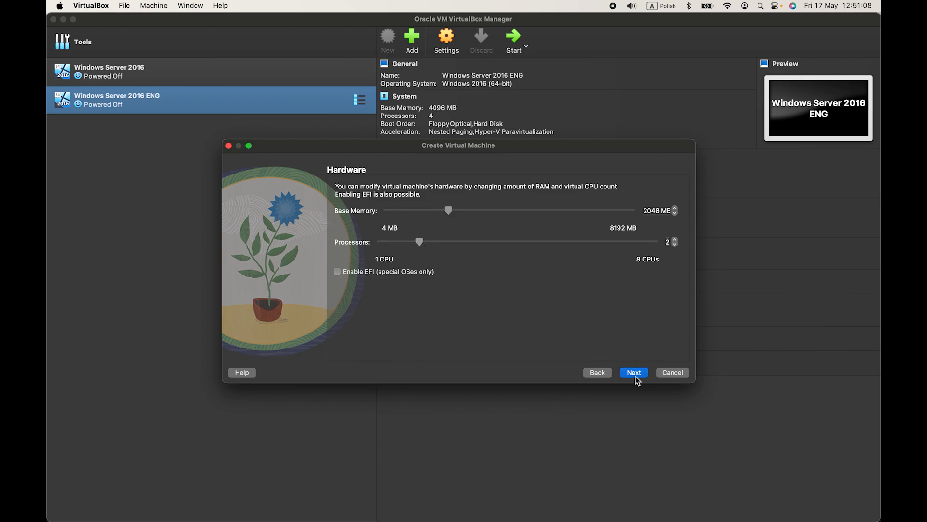
{"action": "left_click", "coordinate": [633, 372]}
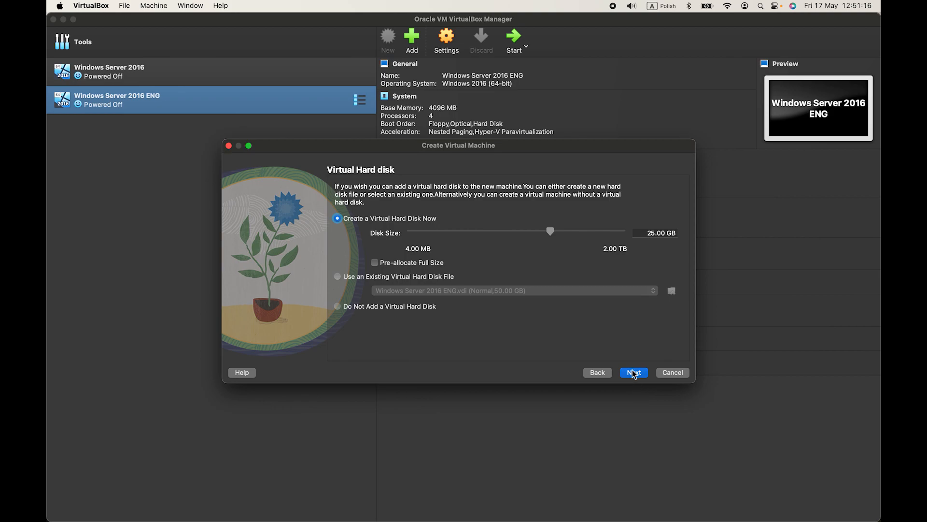
{"action": "left_click", "coordinate": [633, 372]}
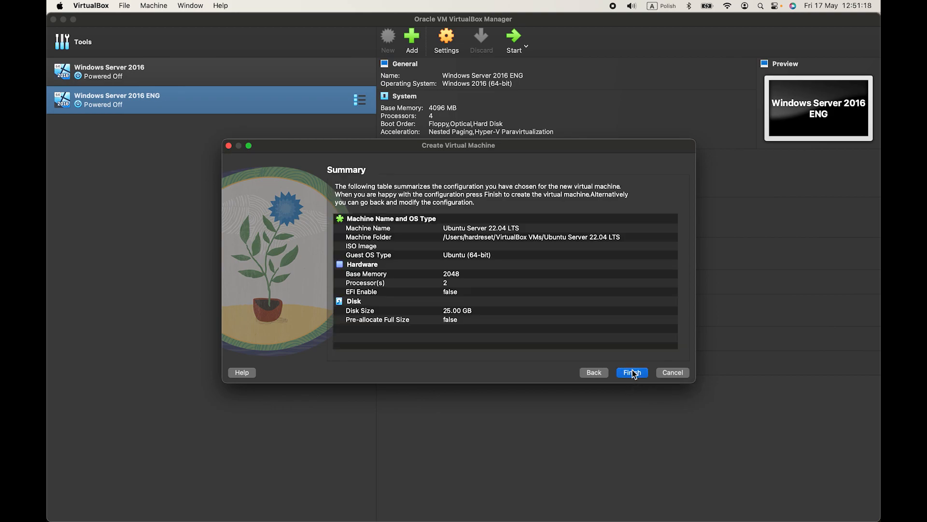
{"action": "left_click", "coordinate": [632, 371]}
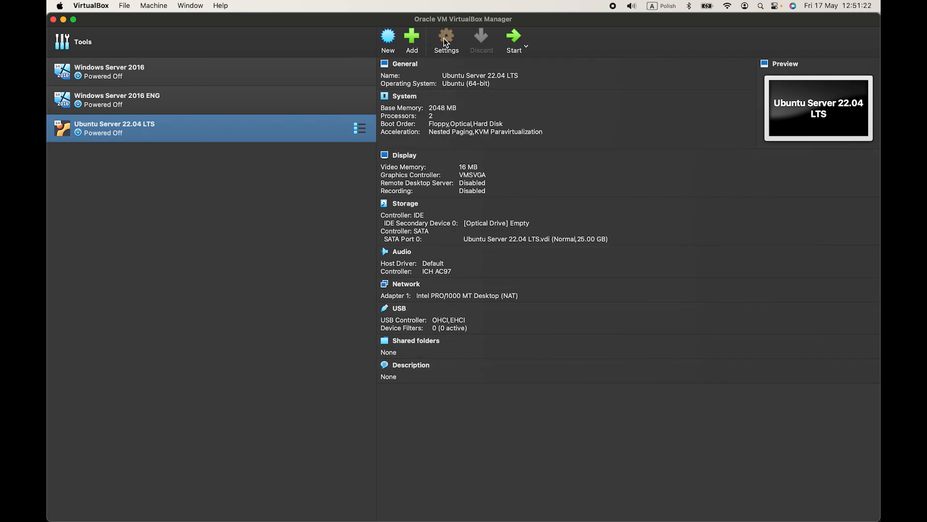
Attach ubuntu-24.04-live-server-amd64.iso to the empty optical drive in Storage settings and start the VM
{"action": "left_click", "coordinate": [446, 39]}
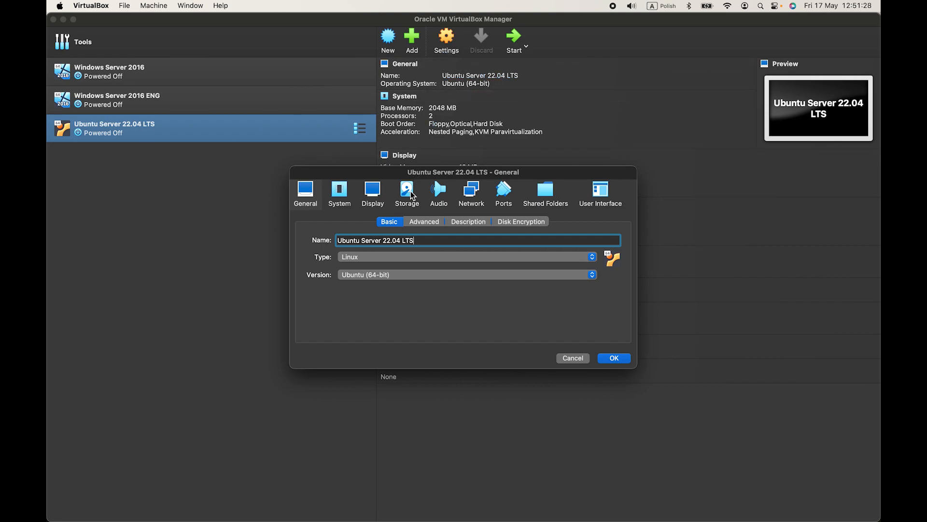
{"action": "left_click", "coordinate": [406, 190]}
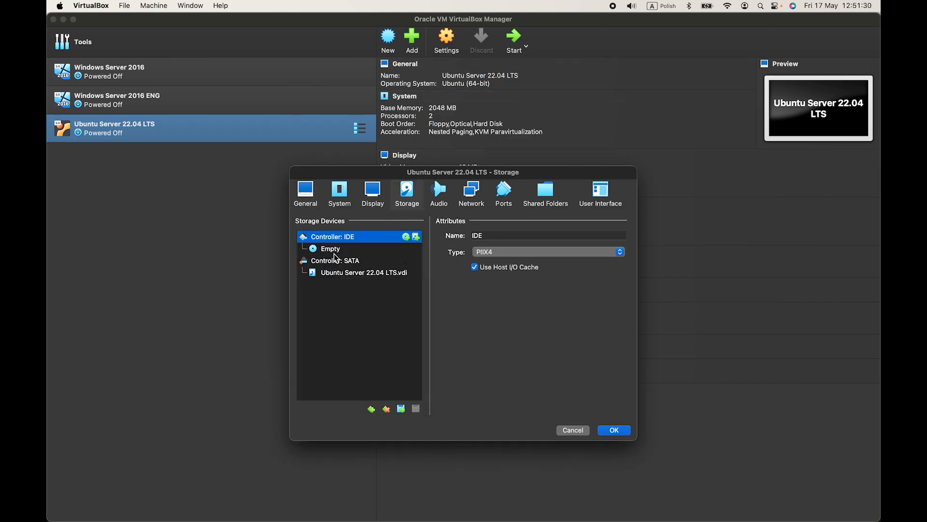
{"action": "left_click", "coordinate": [330, 248]}
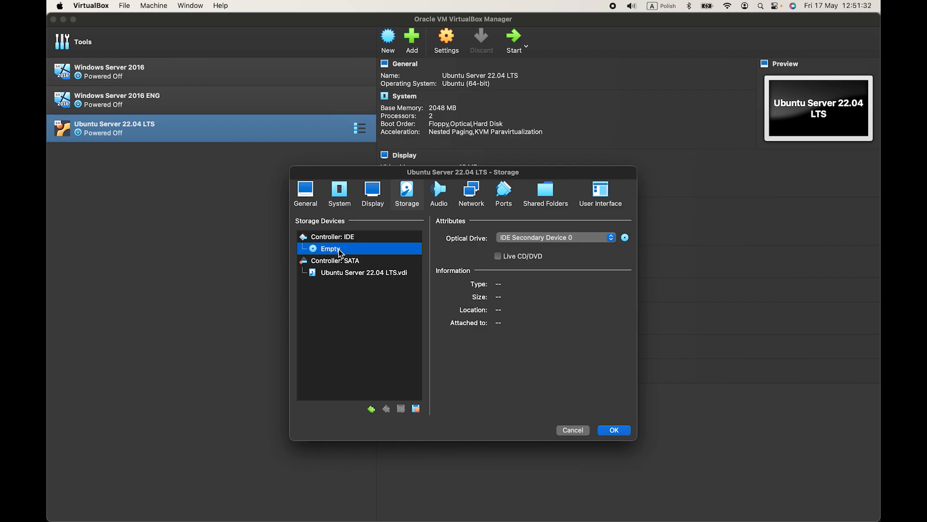
{"action": "mouse_move", "coordinate": [358, 241]}
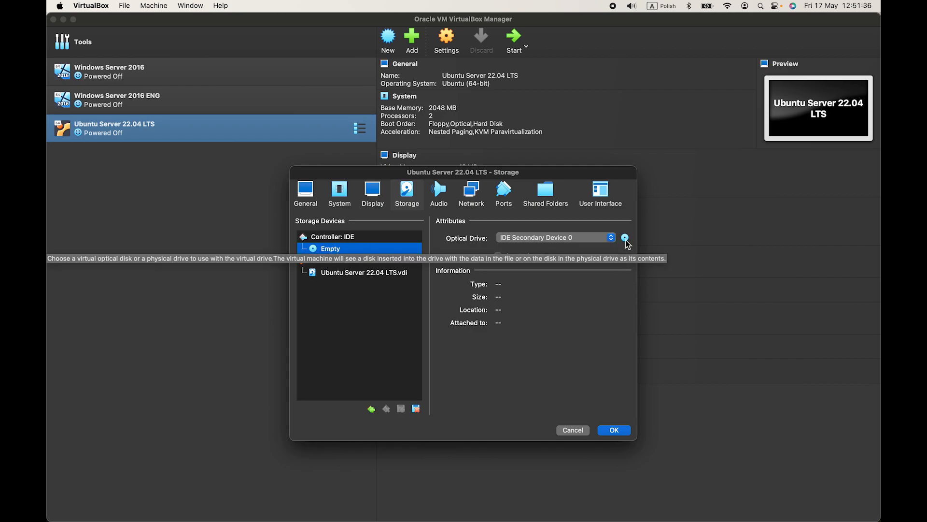
{"action": "left_click", "coordinate": [625, 238]}
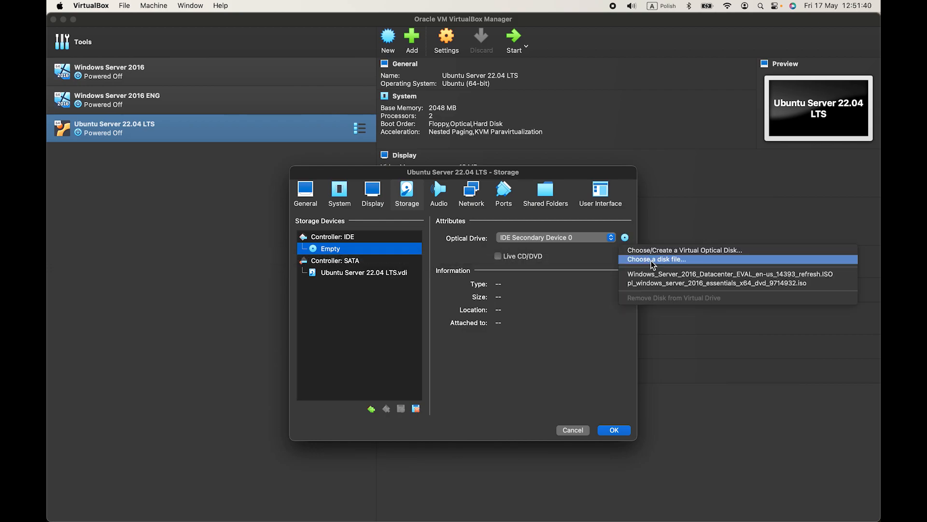
{"action": "left_click", "coordinate": [657, 259]}
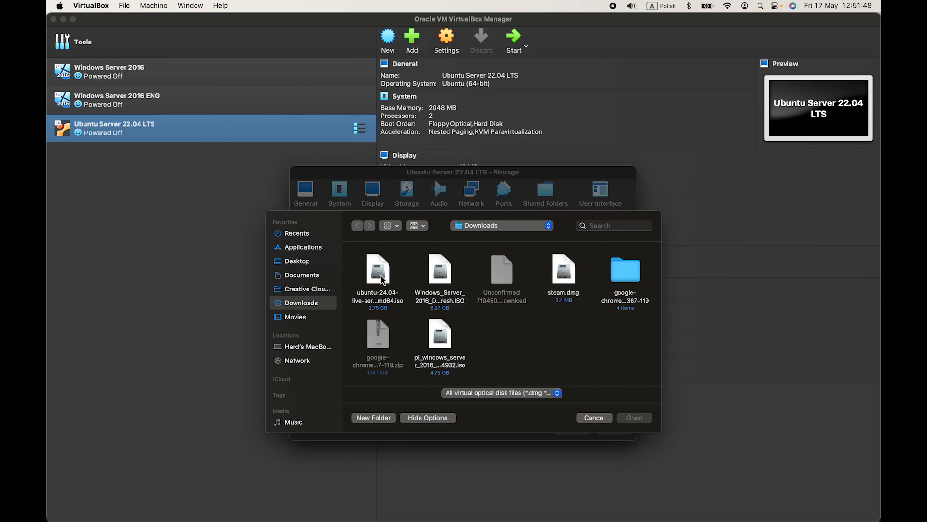
{"action": "left_click", "coordinate": [377, 270]}
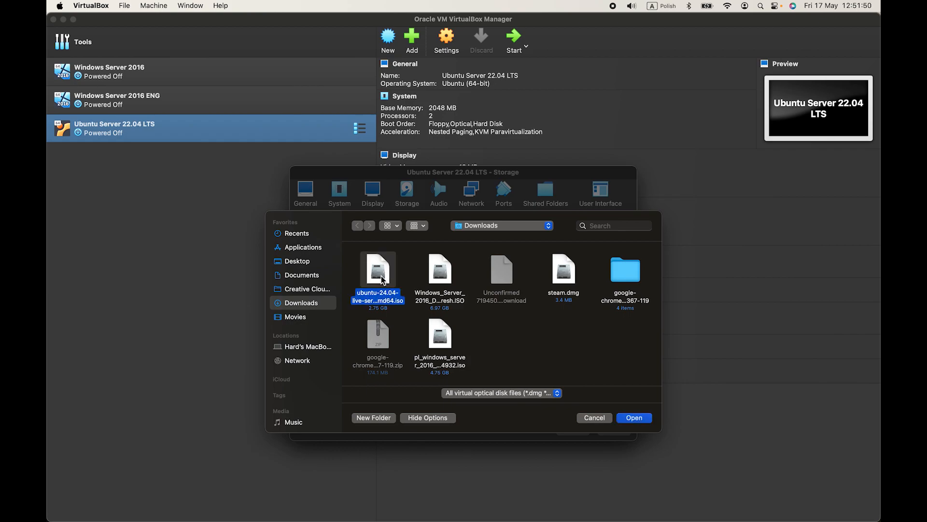
{"action": "left_click", "coordinate": [633, 417]}
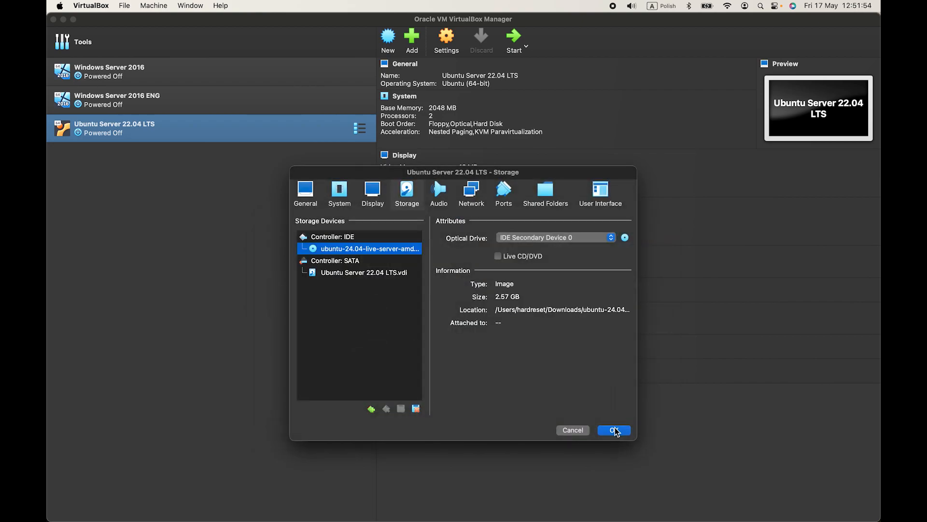
{"action": "left_click", "coordinate": [613, 430]}
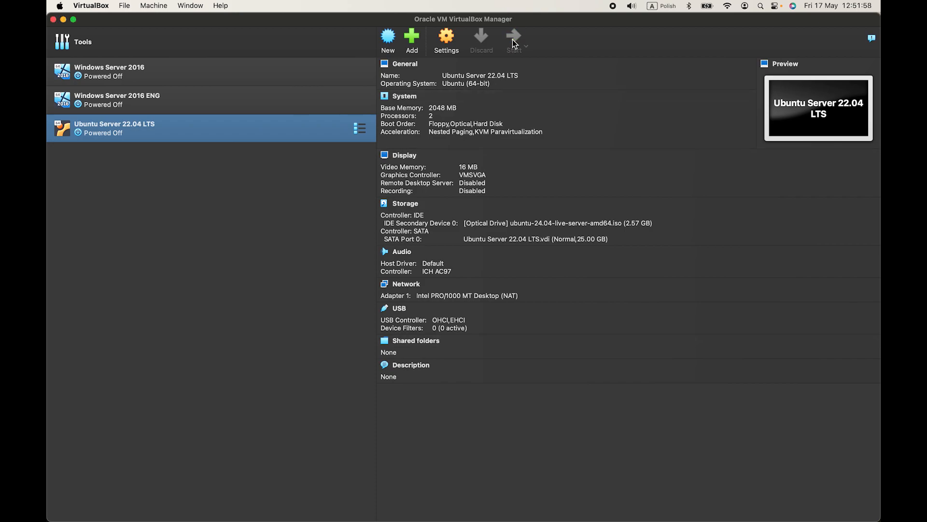
{"action": "left_click", "coordinate": [512, 37]}
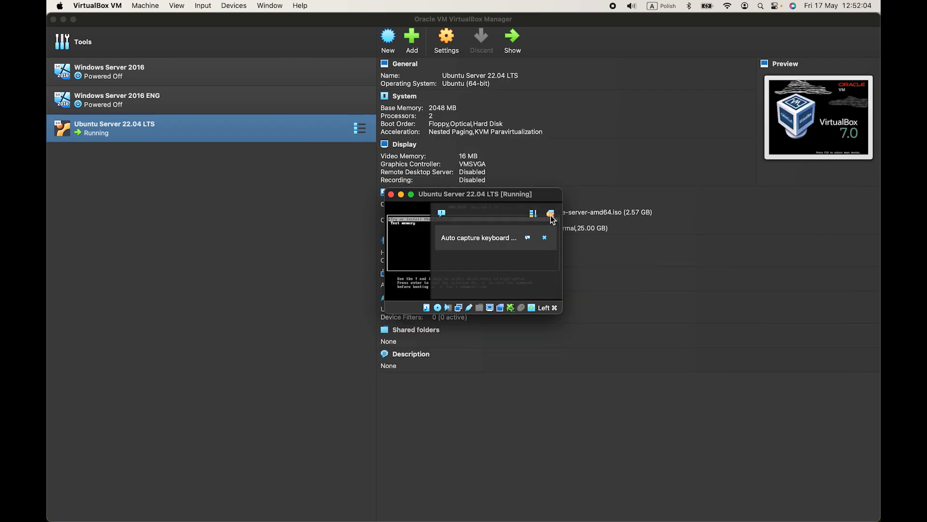
Dismiss the keyboard auto-capture notice while the installer boots to language selection
{"action": "left_click", "coordinate": [543, 237]}
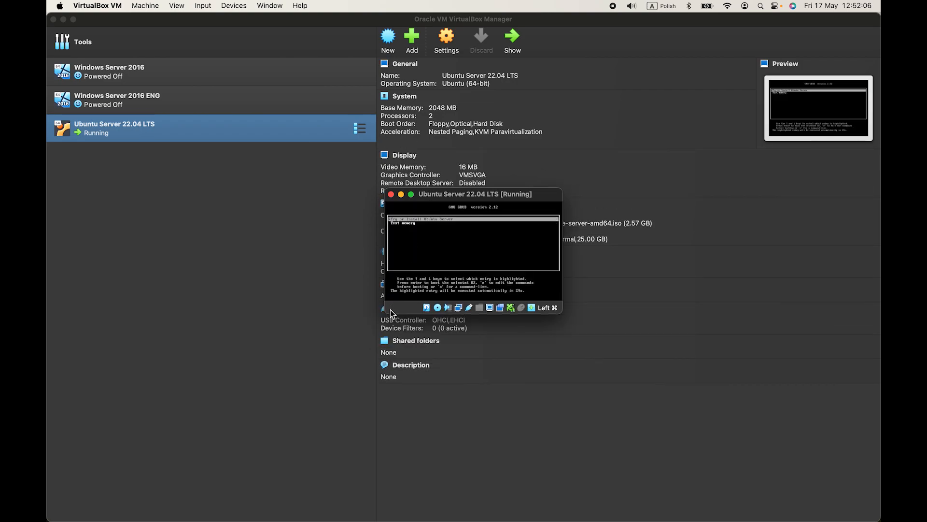
{"action": "mouse_move", "coordinate": [515, 262]}
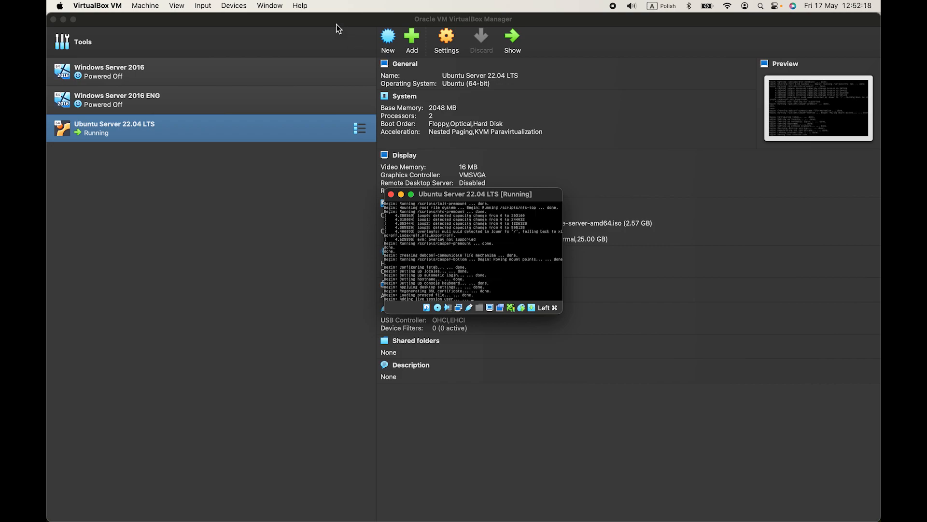
{"action": "left_click", "coordinate": [176, 5]}
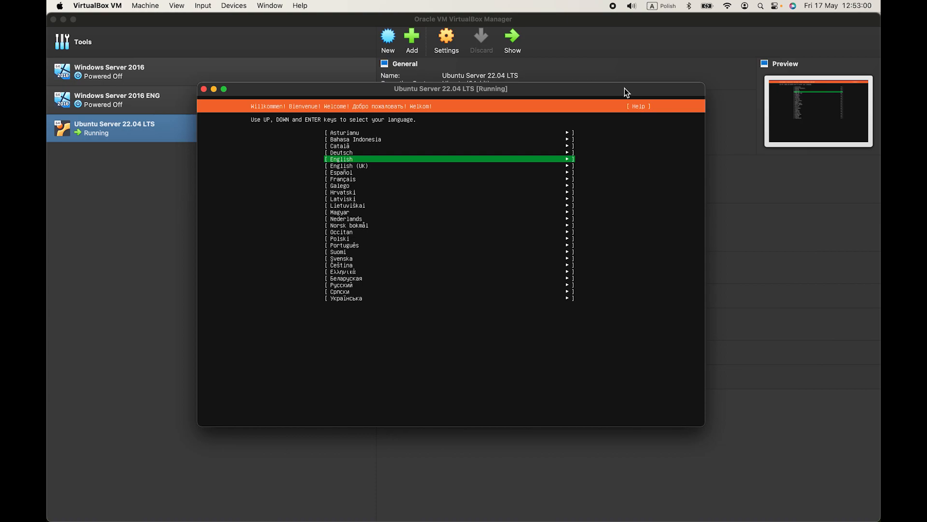
{"action": "mouse_move", "coordinate": [734, 121]}
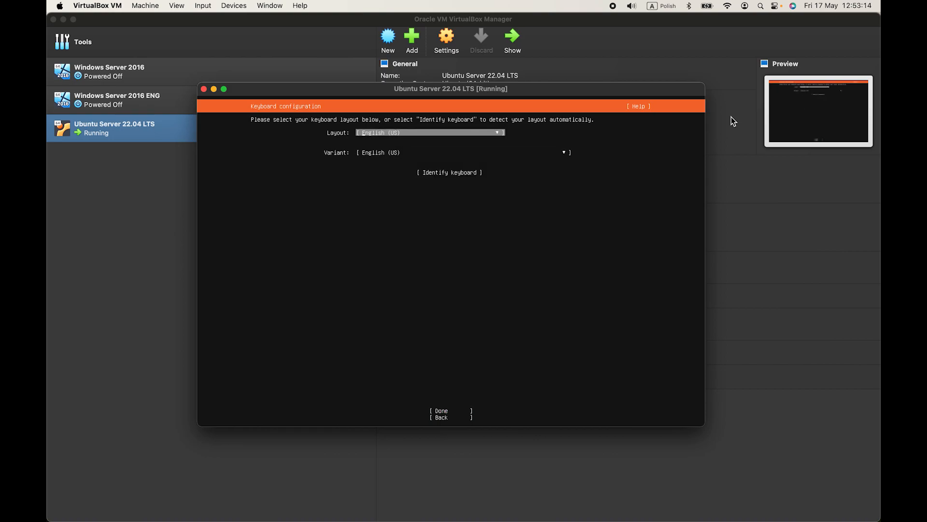
Keep English with the English (US) keyboard layout and variant
{"action": "left_click", "coordinate": [430, 132]}
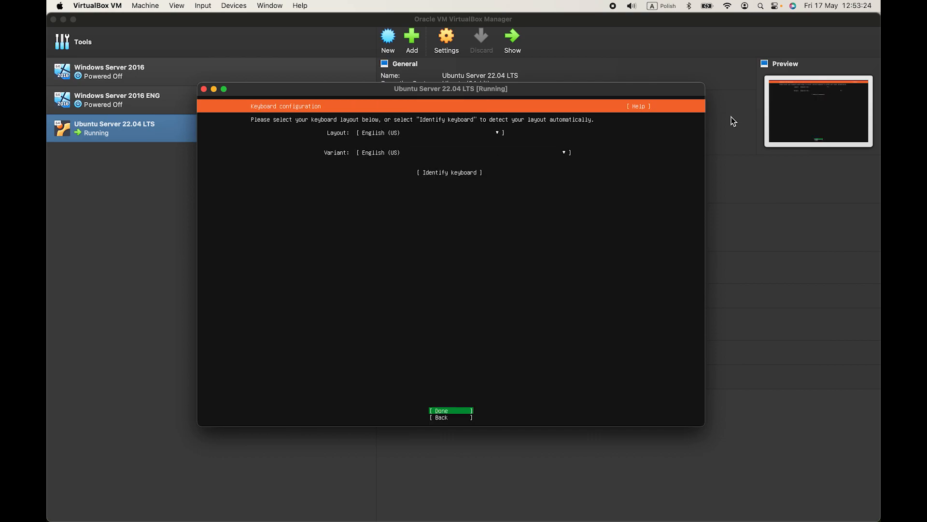
{"action": "left_click", "coordinate": [450, 410]}
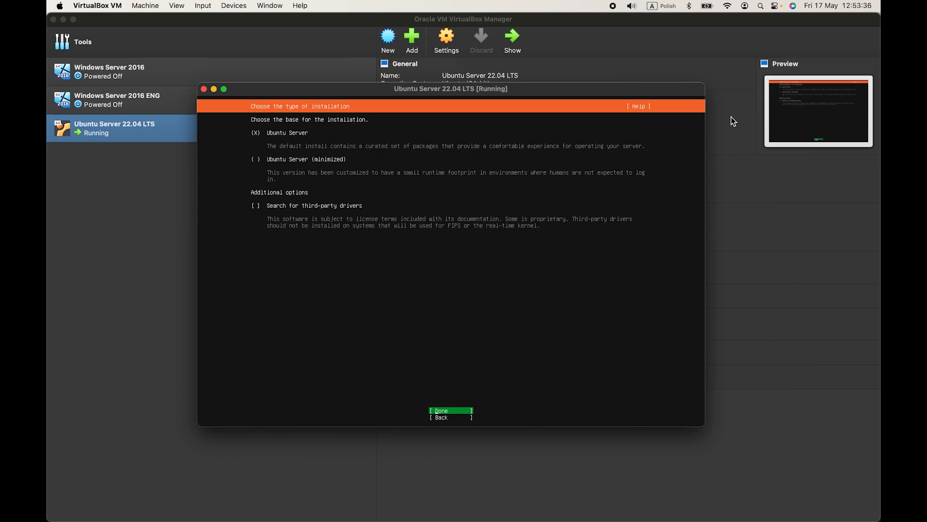
Confirm the Ubuntu Server install type, leave the proxy blank, and accept the default mirror
{"action": "left_click", "coordinate": [450, 411]}
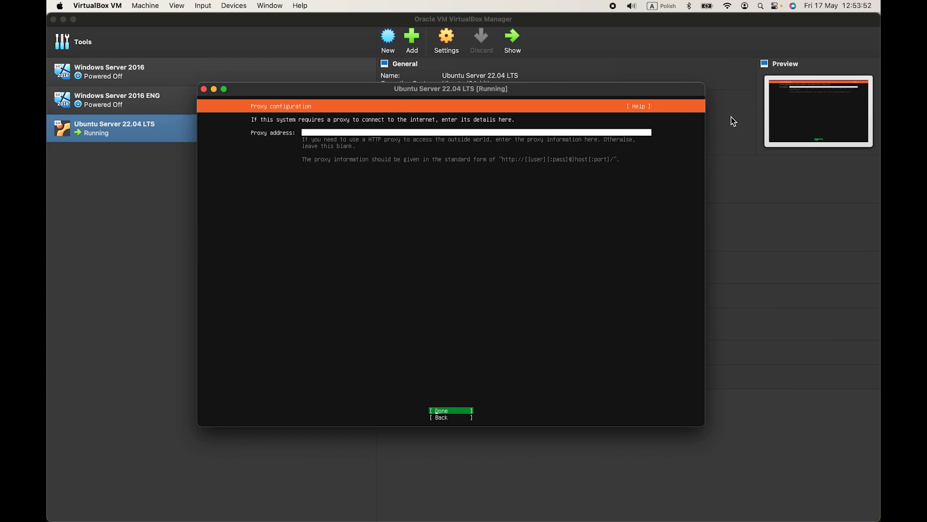
{"action": "left_click", "coordinate": [451, 411]}
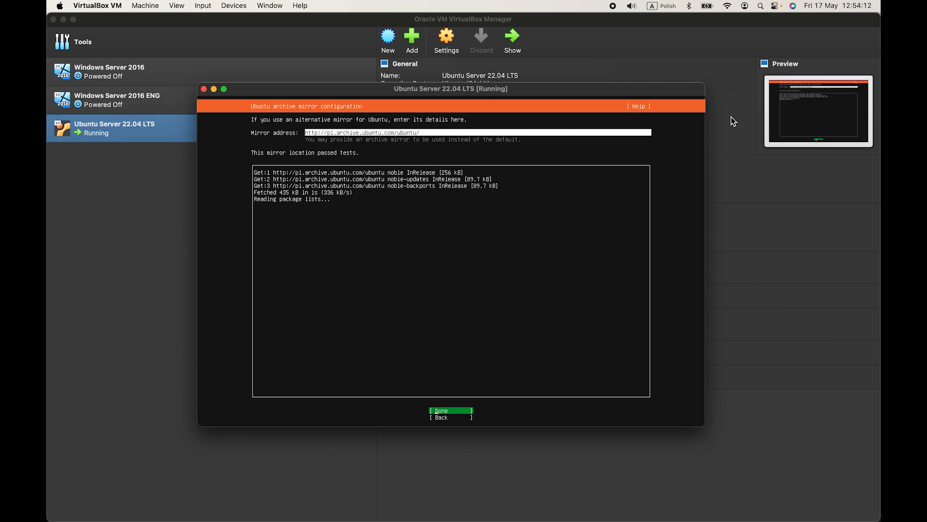
{"action": "left_click", "coordinate": [449, 410]}
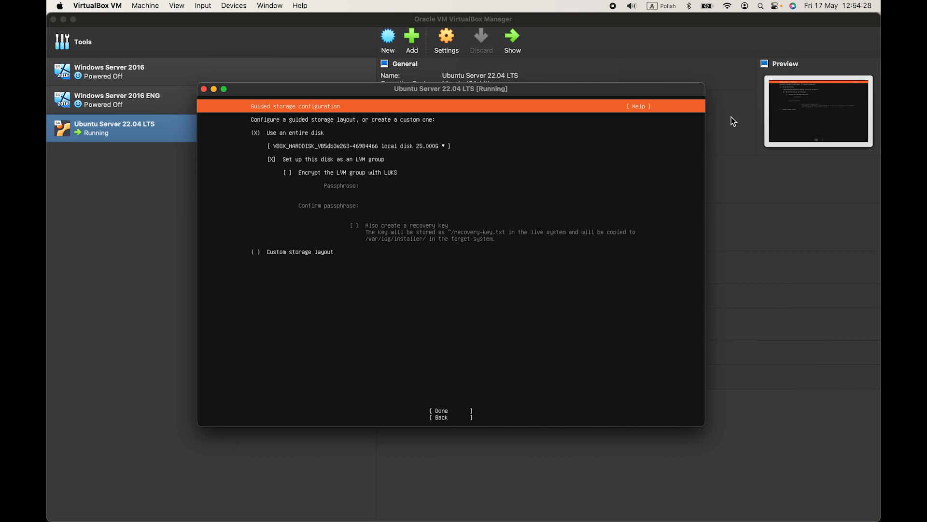
Use the entire disk with LVM, accept the storage summary, and confirm the destructive action
{"action": "left_click", "coordinate": [439, 414]}
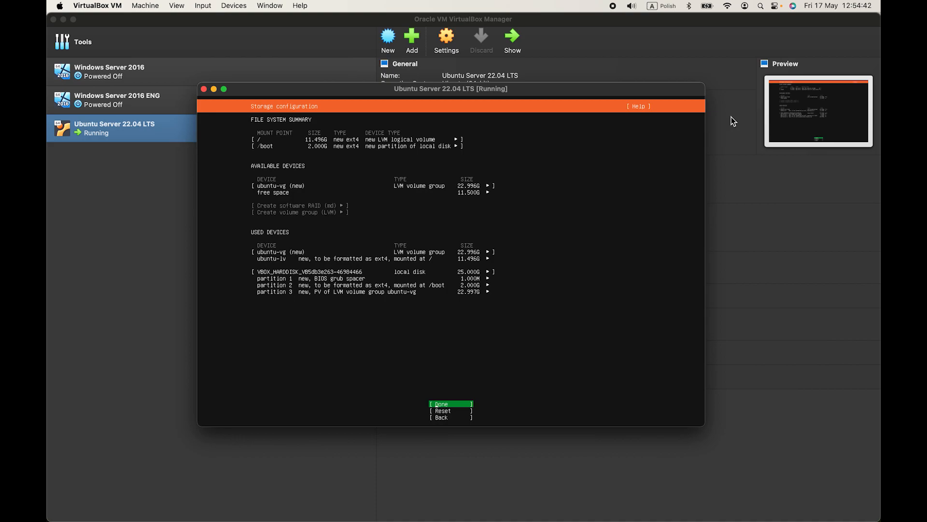
{"action": "left_click", "coordinate": [441, 403]}
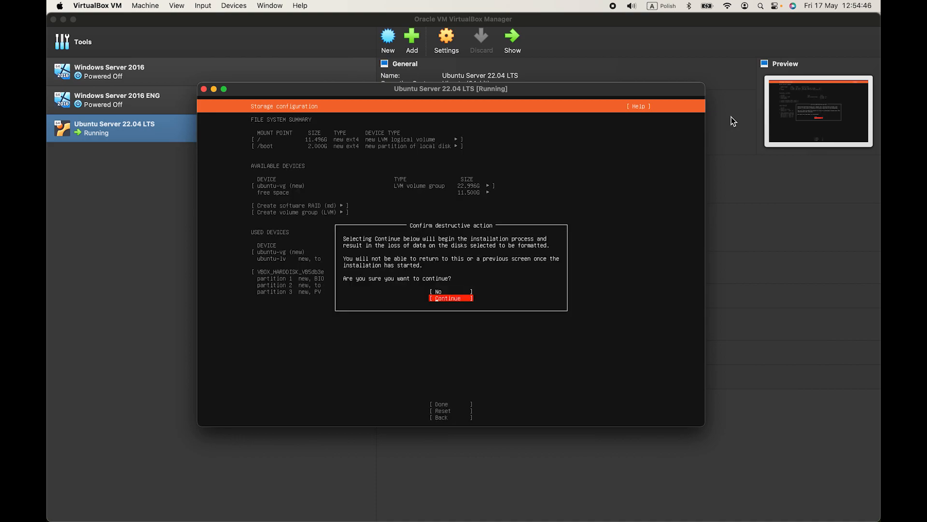
{"action": "left_click", "coordinate": [451, 298]}
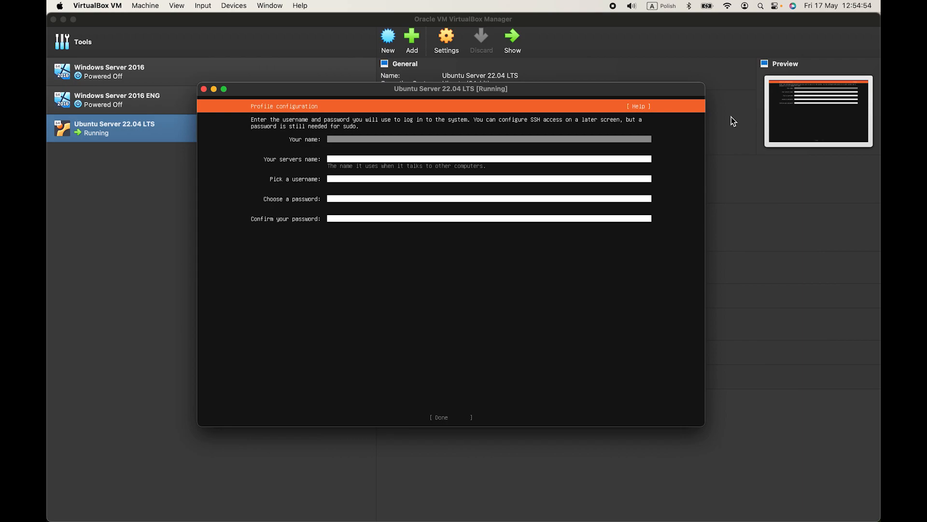
Enter name hardreset, server hardreset-server, username hardreset and password, then submit the profile
{"action": "type", "text": "h"}
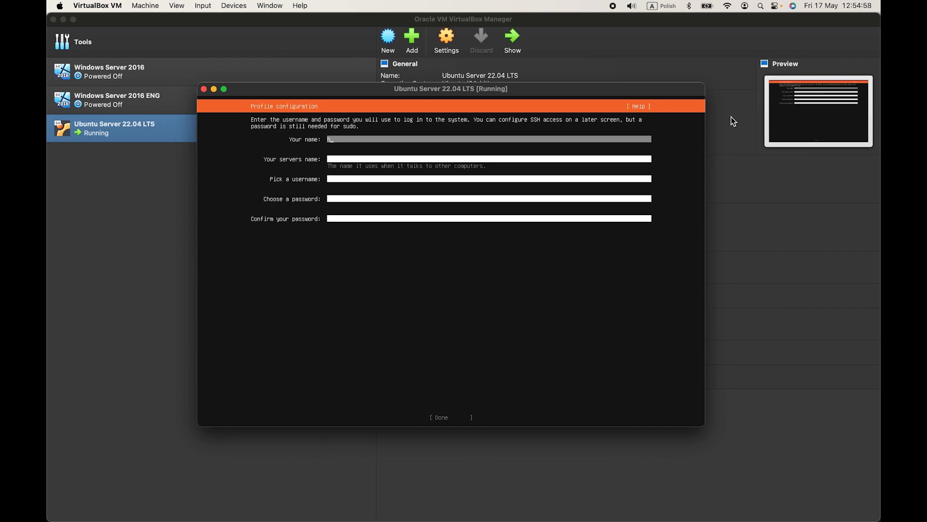
{"action": "type", "text": "hardreset"}
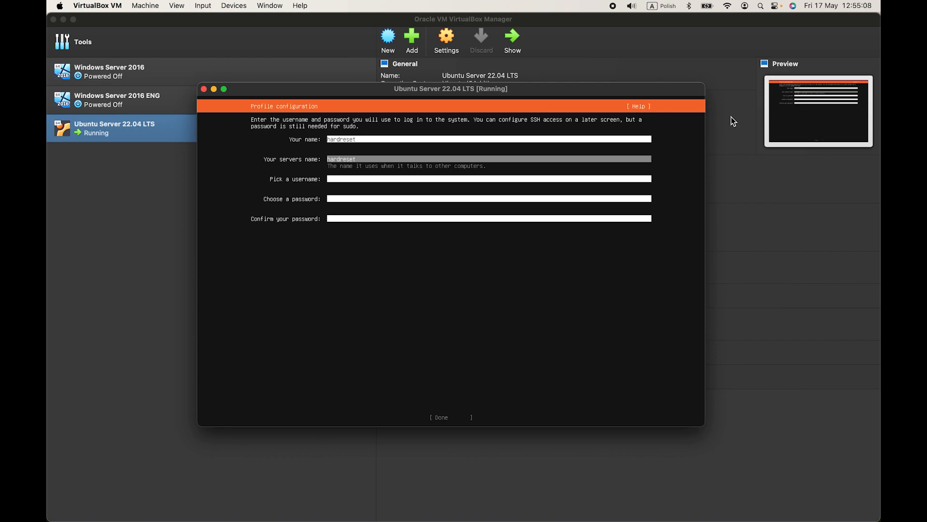
{"action": "type", "text": "-server"}
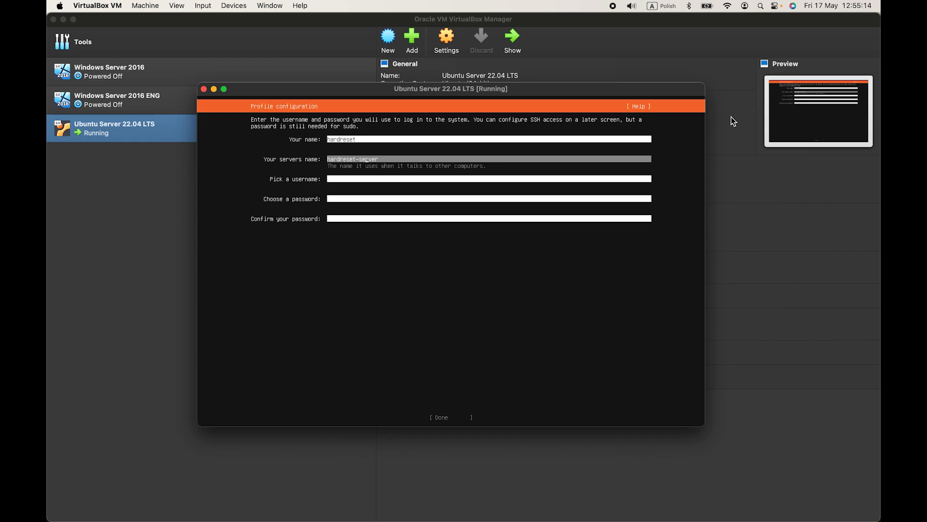
{"action": "left_click", "coordinate": [489, 179]}
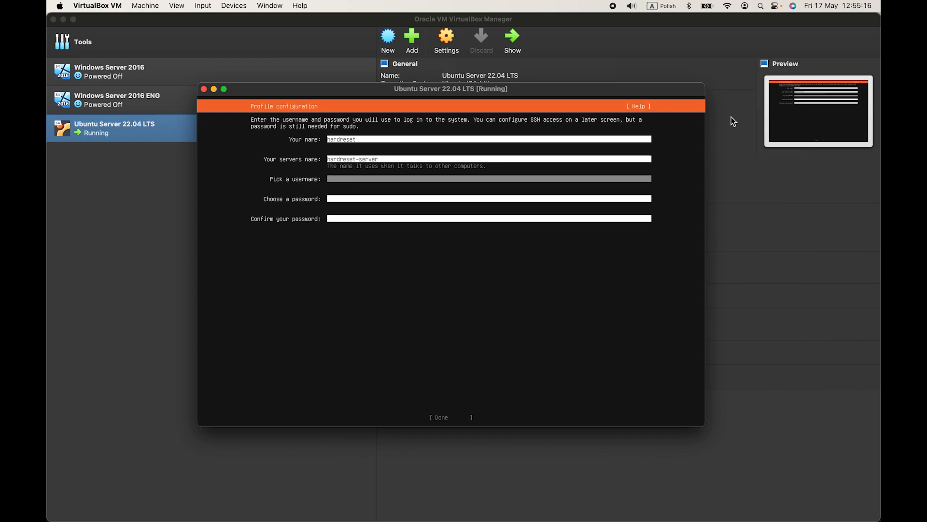
{"action": "type", "text": "hardreset"}
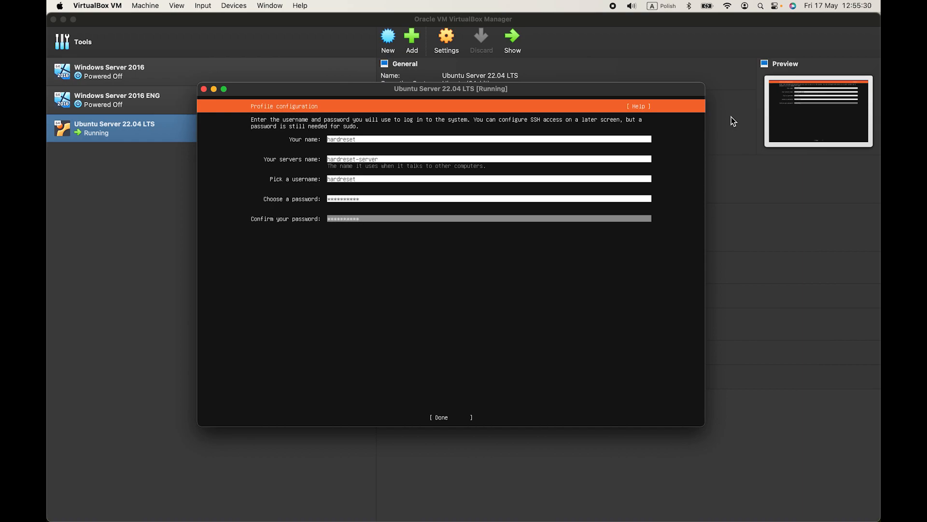
{"action": "key", "text": "Tab"}
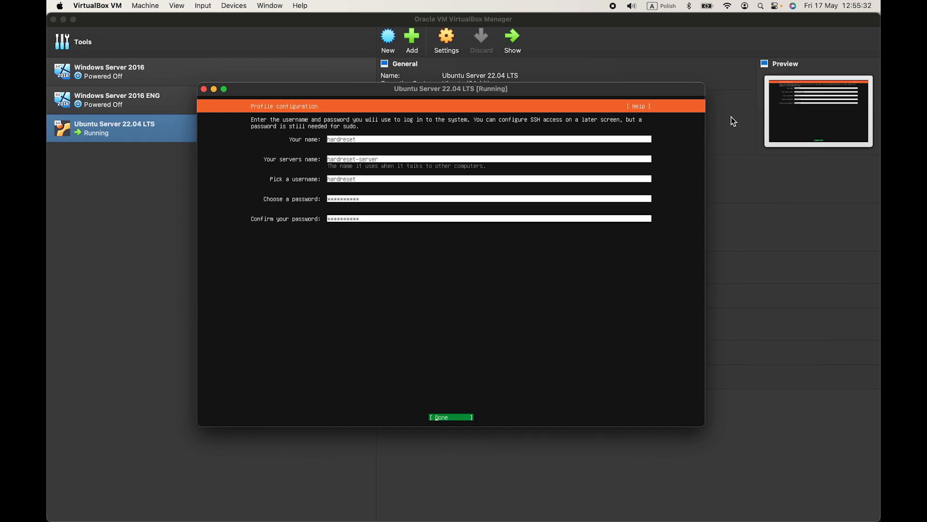
{"action": "left_click", "coordinate": [451, 417]}
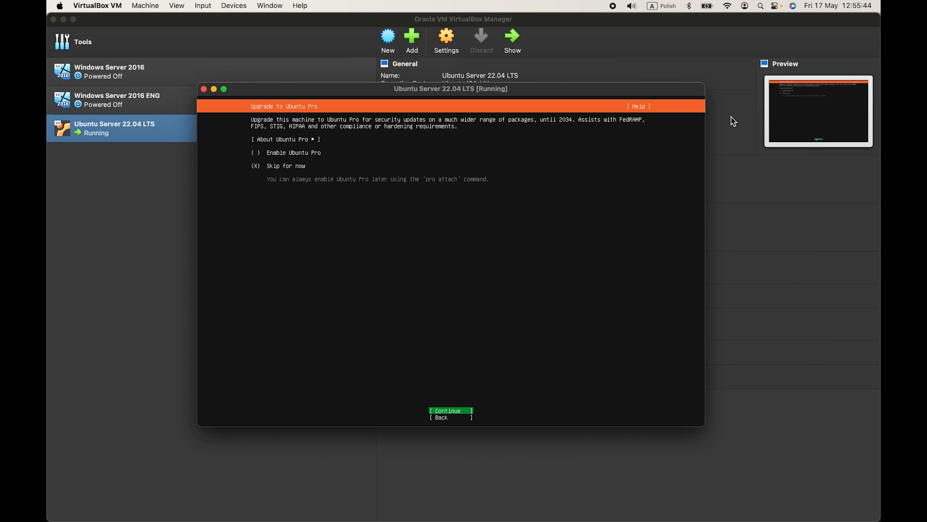
Skip Ubuntu Pro, tick Install OpenSSH server, and continue past Featured server snaps
{"action": "left_click", "coordinate": [451, 410]}
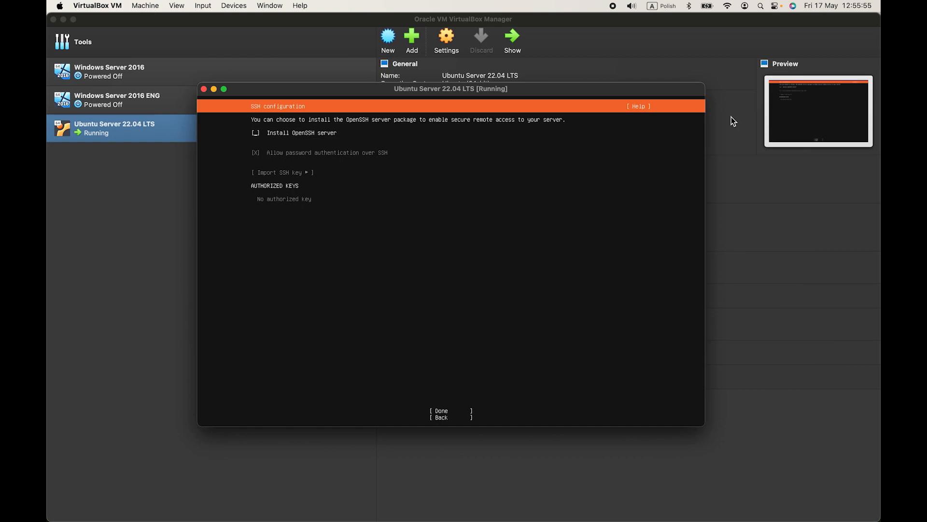
{"action": "left_click", "coordinate": [256, 133]}
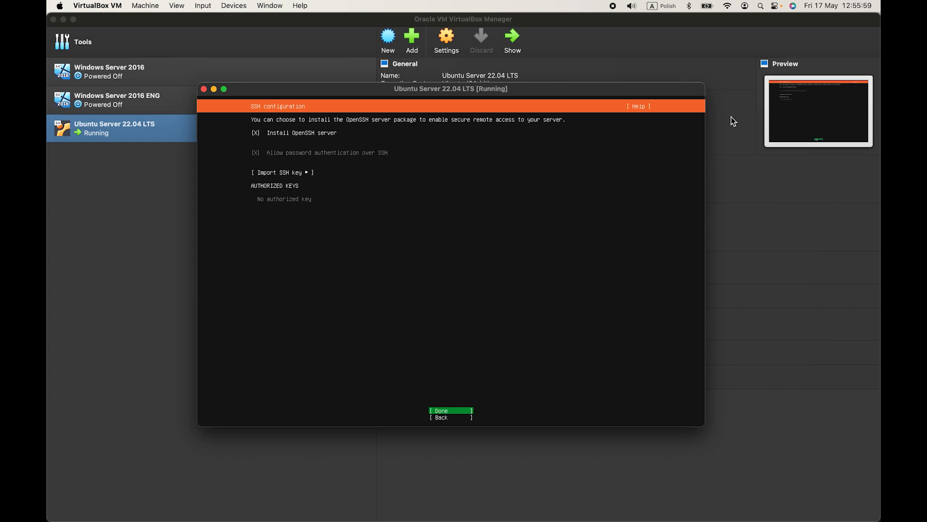
{"action": "left_click", "coordinate": [450, 410]}
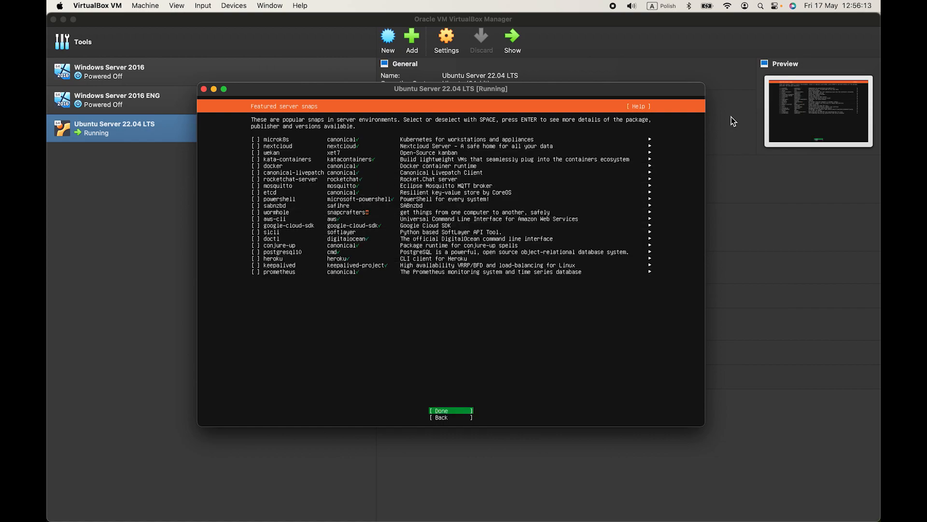
{"action": "left_click", "coordinate": [450, 411]}
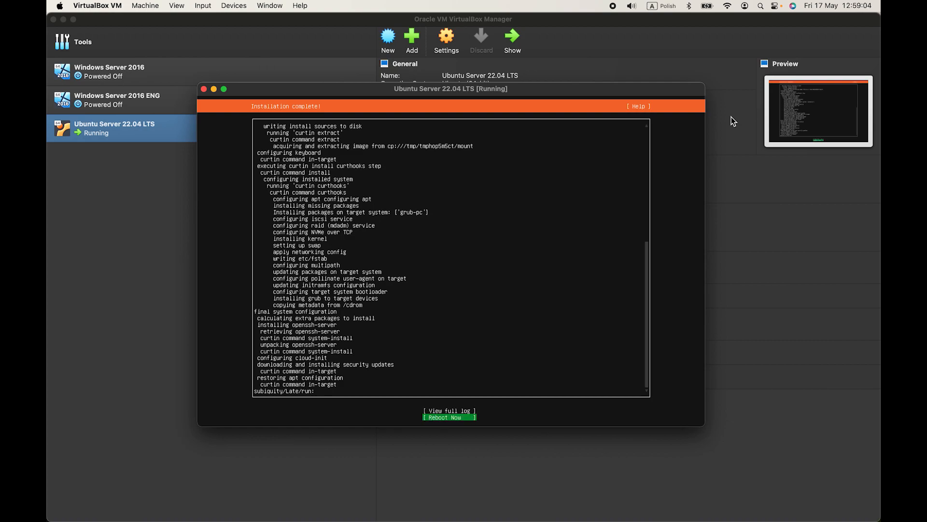
Choose Reboot Now on the Installation complete screen
{"action": "left_click", "coordinate": [449, 416]}
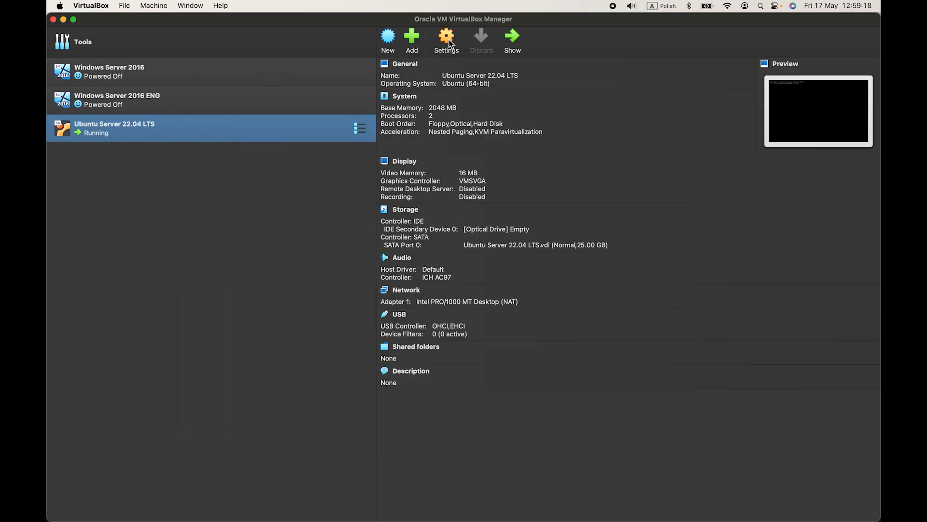
Check the VM's Storage settings to confirm the IDE controller's optical drive is Empty
{"action": "left_click", "coordinate": [445, 35]}
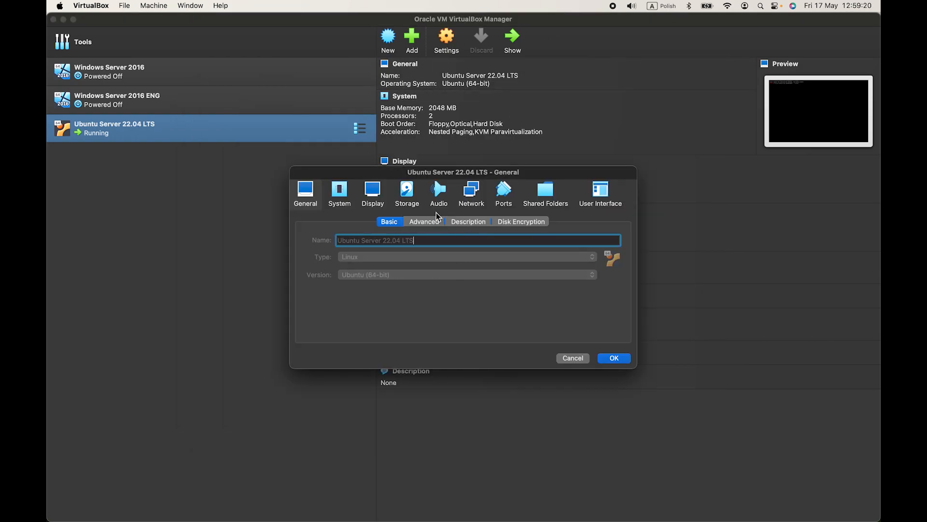
{"action": "left_click", "coordinate": [406, 190]}
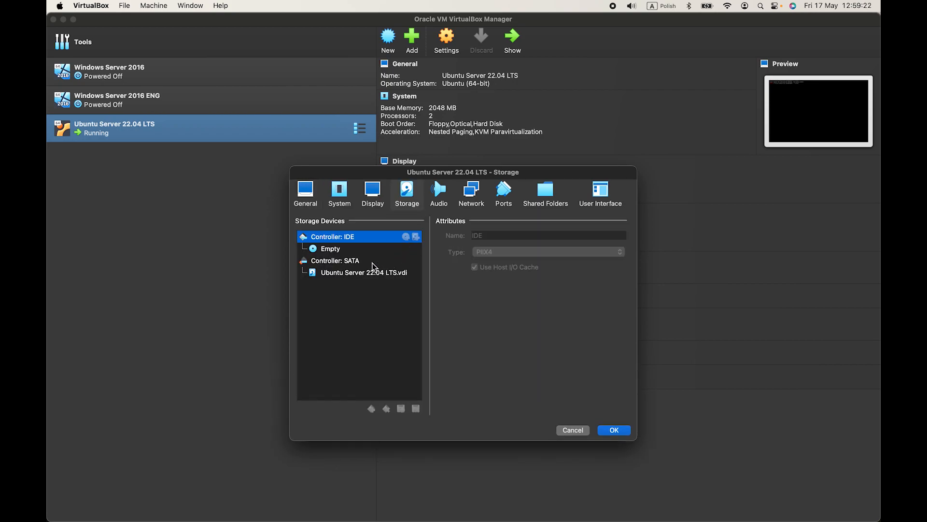
{"action": "left_click", "coordinate": [330, 248]}
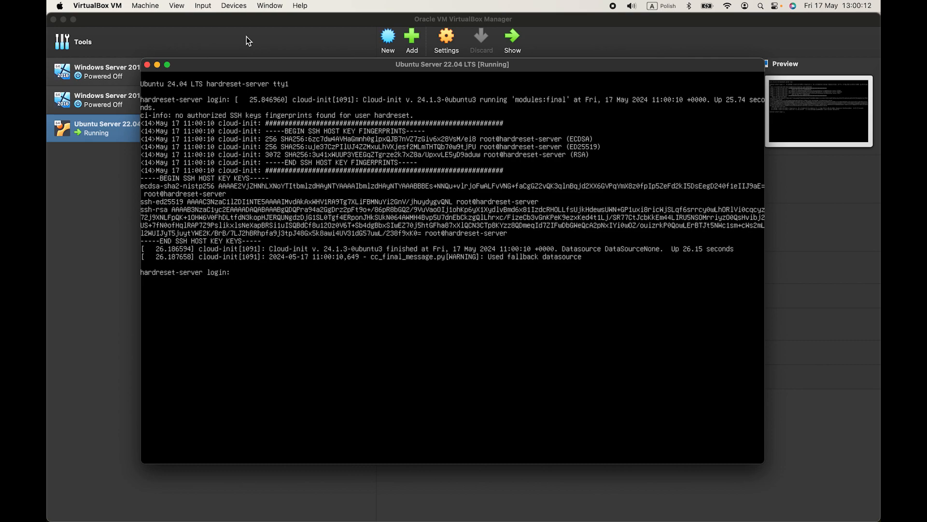
Enter the username hardreset at the hardreset-server login prompt
{"action": "type", "text": "hard"}
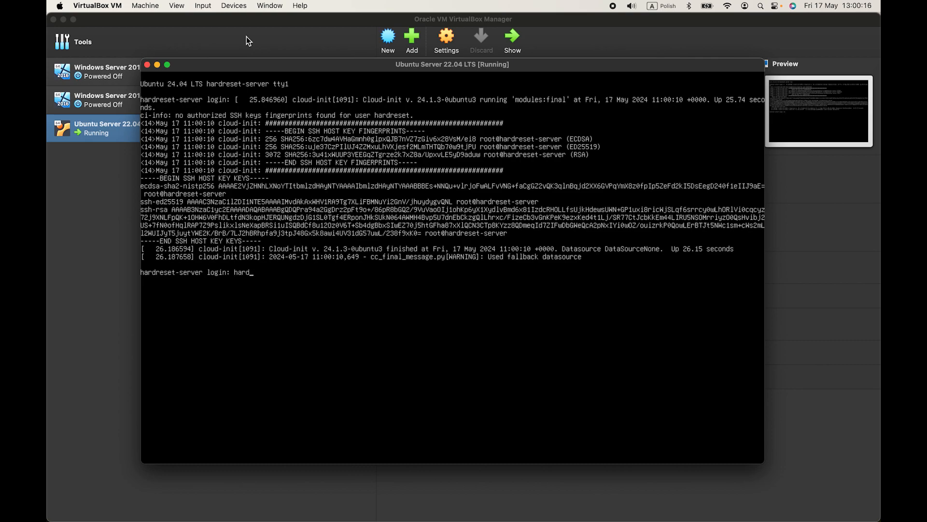
{"action": "key", "text": "enter"}
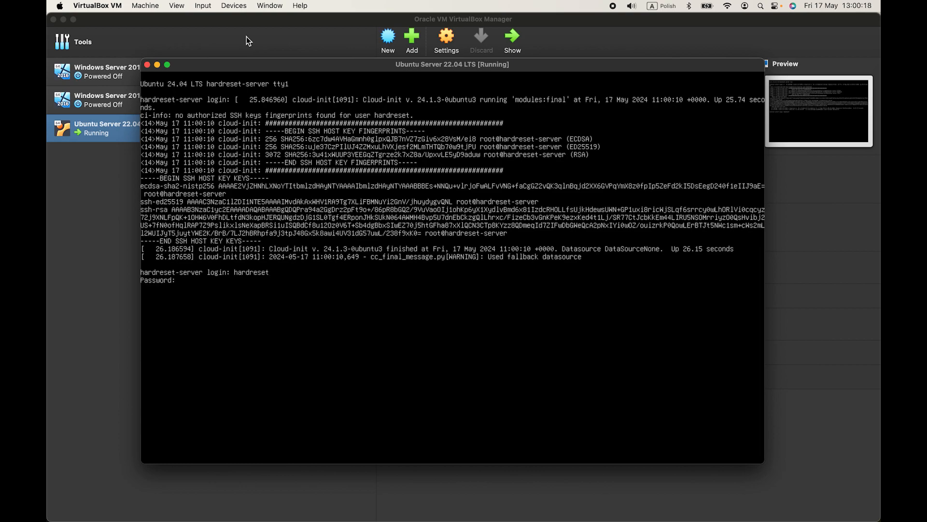